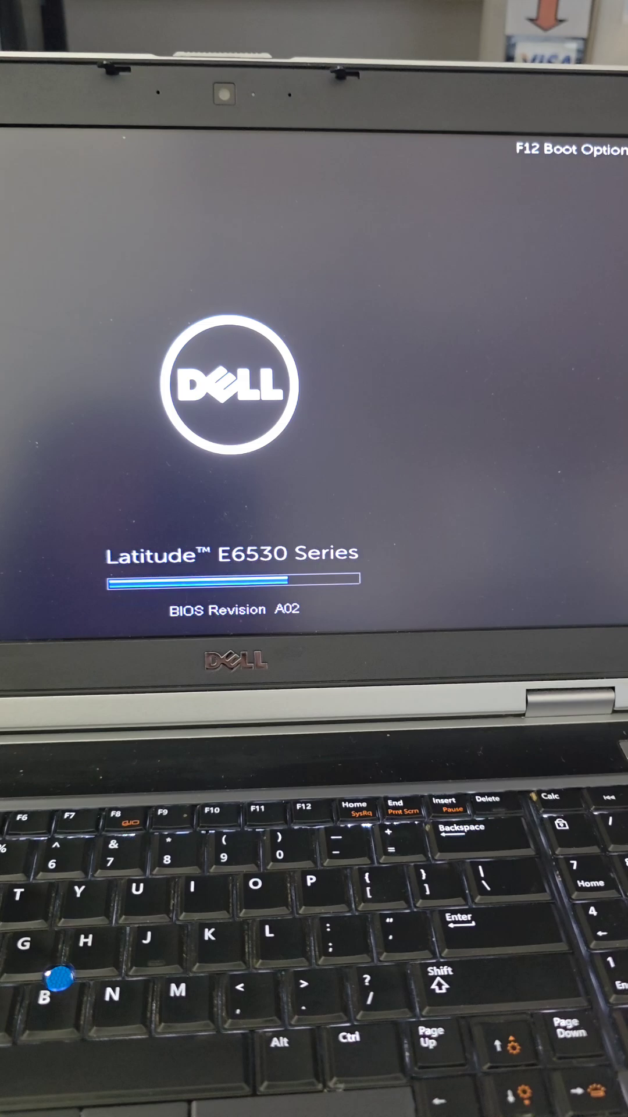
- Press F2 during the Latitude E6530 startup to enter BIOS Setup
key(f2)
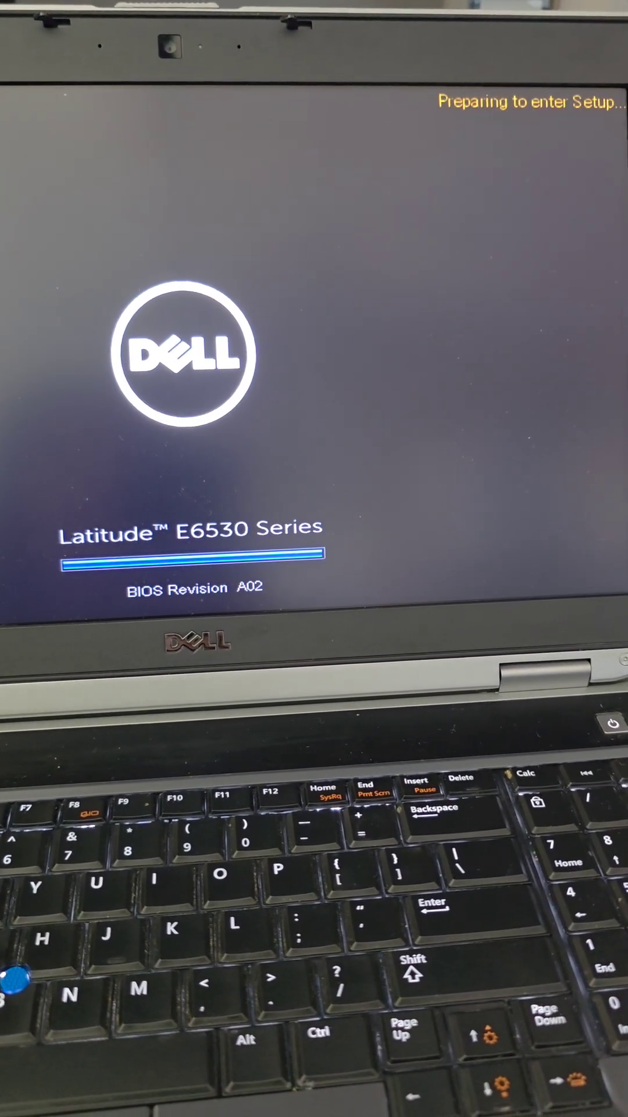
key(f2)
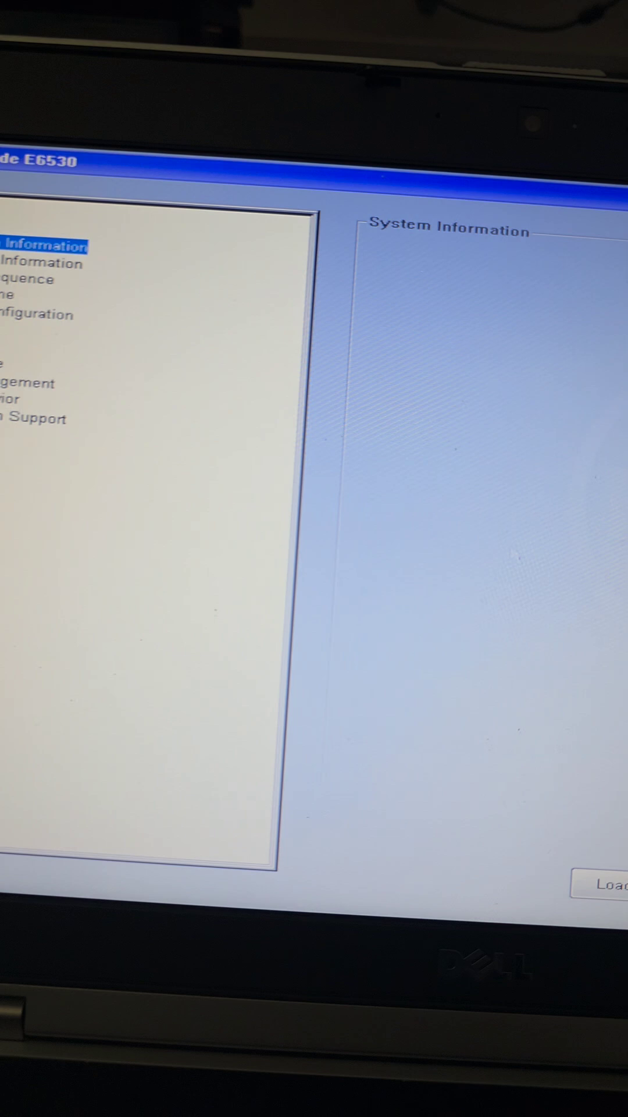
- Open the SATA Operation page under System Configuration, currently set to RAID On
click(21, 279)
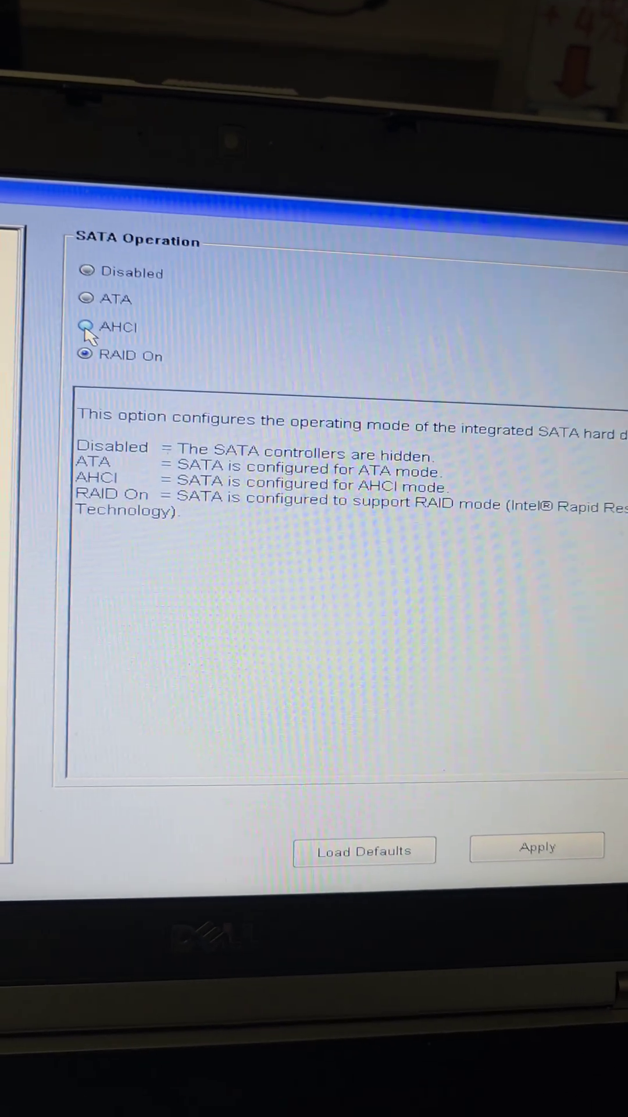
- Change SATA Operation from RAID On to AHCI and accept the warning
click(87, 327)
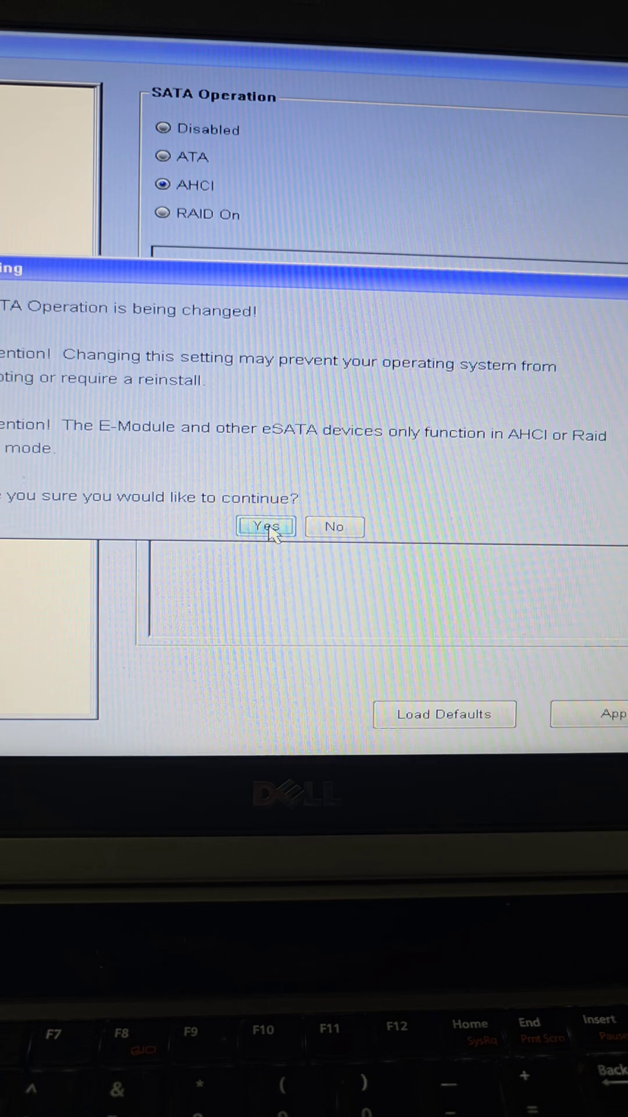
click(265, 526)
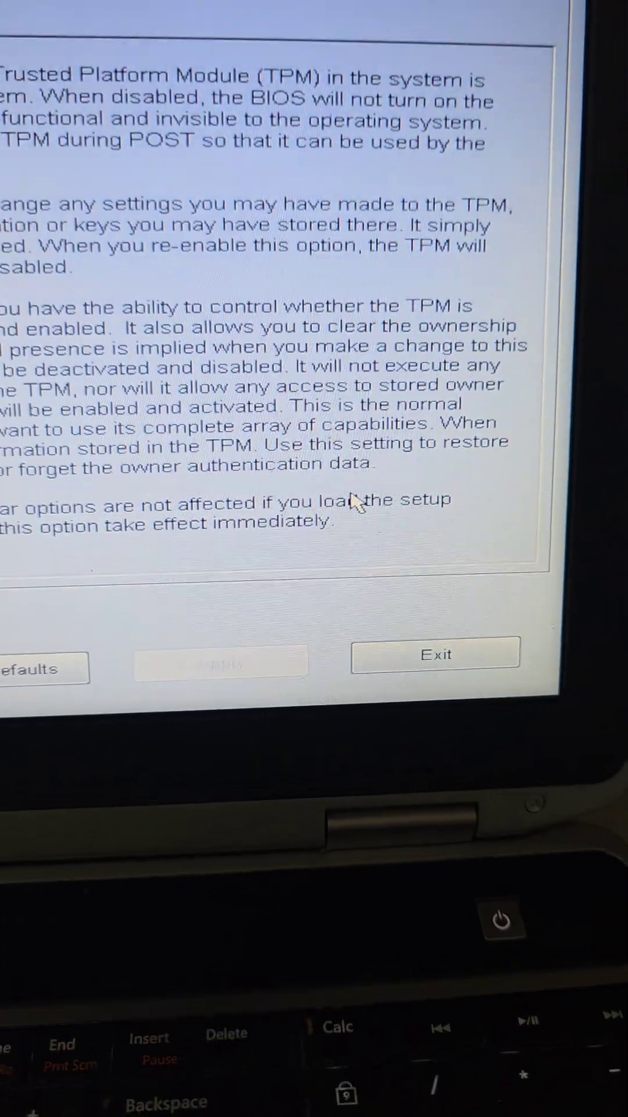
- Exit BIOS Setup so the Latitude E6530 reboots
click(436, 654)
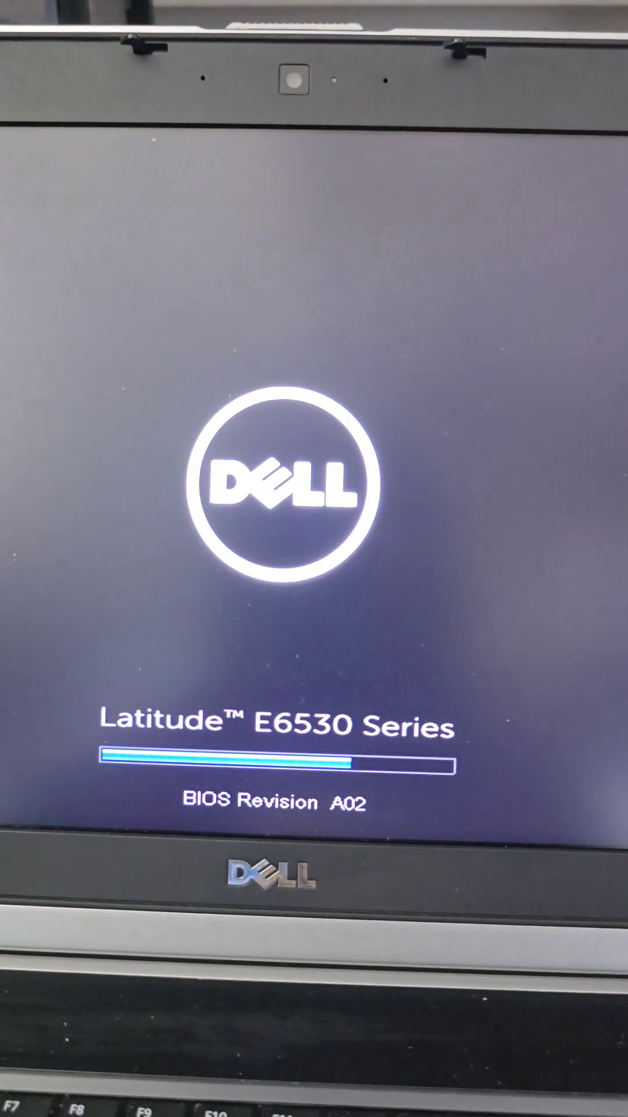